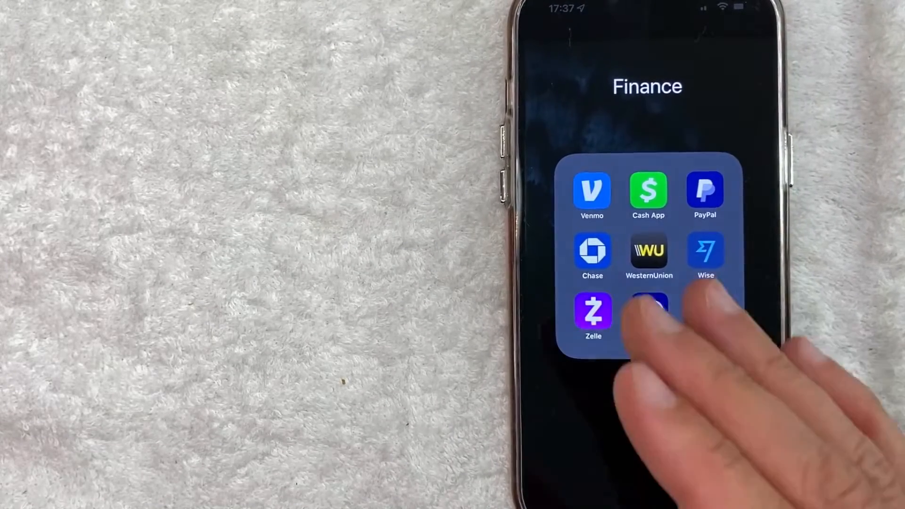
Launch the Chase app from the Finance folder on the Home Screen.
scroll("left", 3)
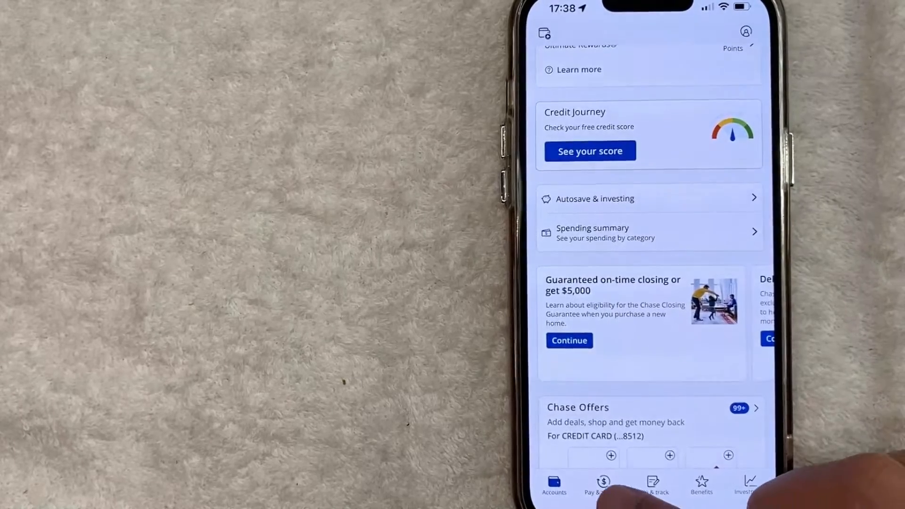
Go to the Pay & Transfer section to reach its Settings choices.
left_click(604, 487)
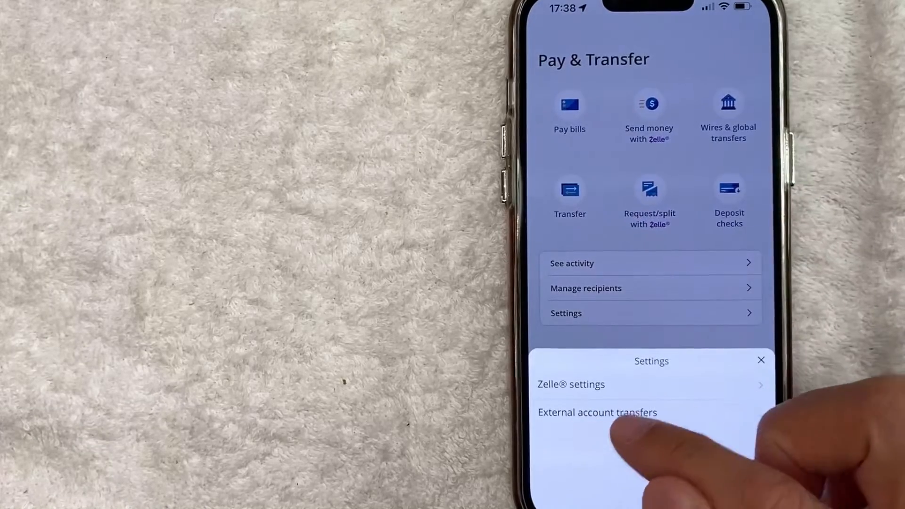
Enter Zelle Settings, showing name, primary account and two contact entries.
left_click(572, 385)
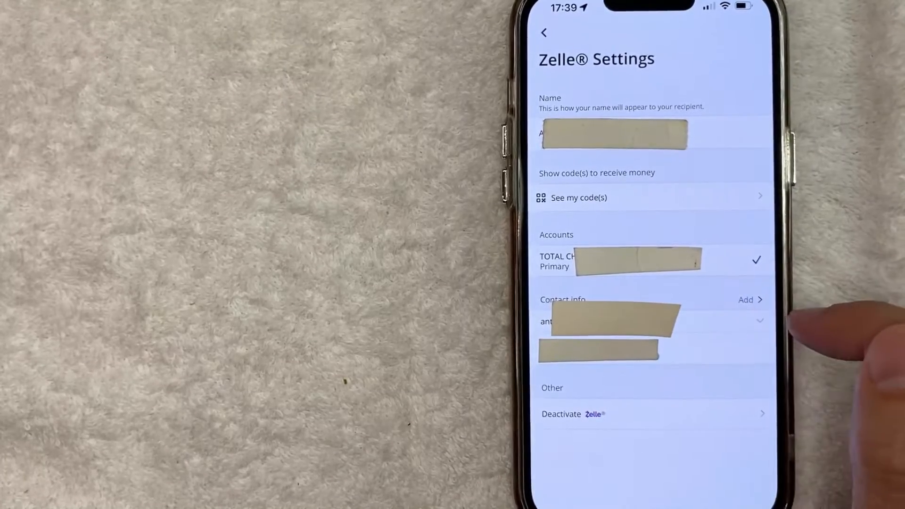
mouse_move(807, 335)
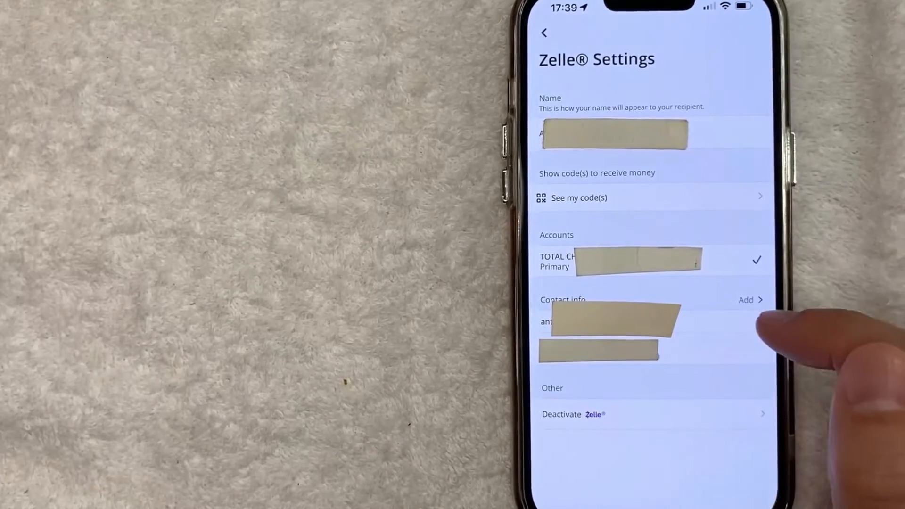
Delete the email address from Zelle contact info, leaving only the phone number.
left_click(606, 321)
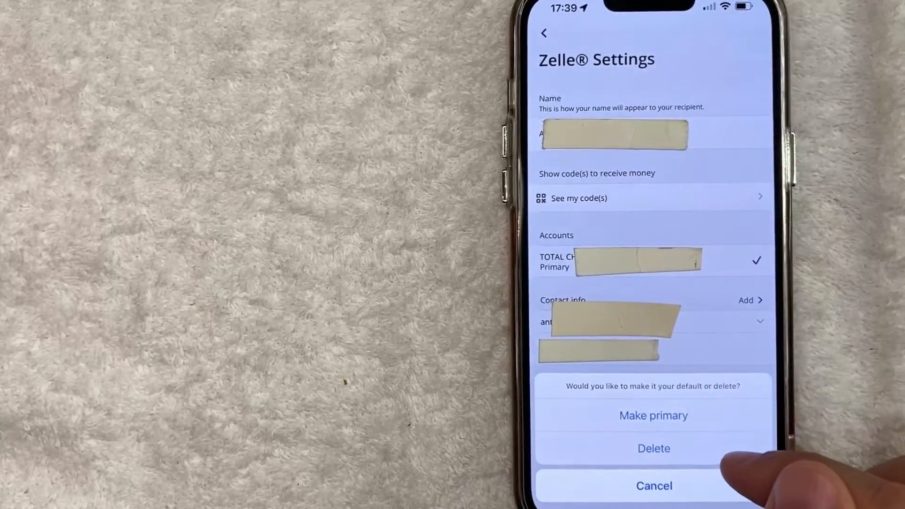
mouse_move(739, 451)
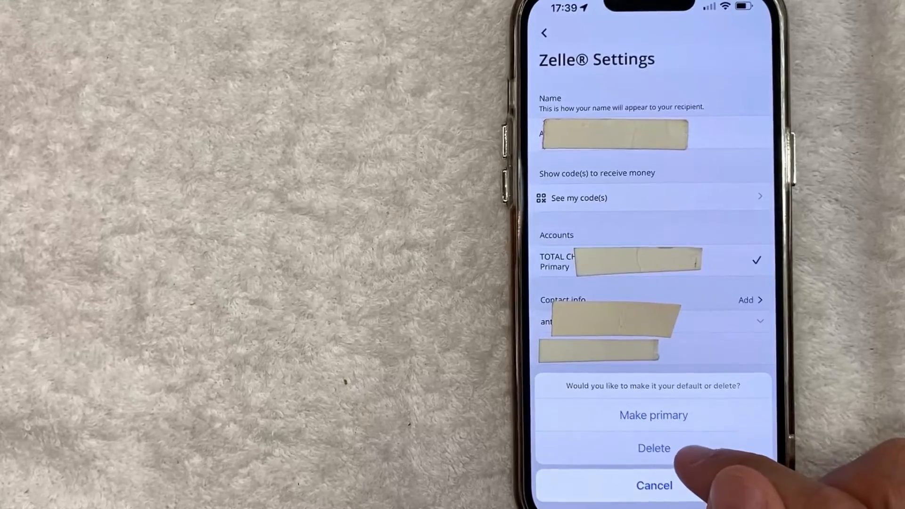
left_click(653, 448)
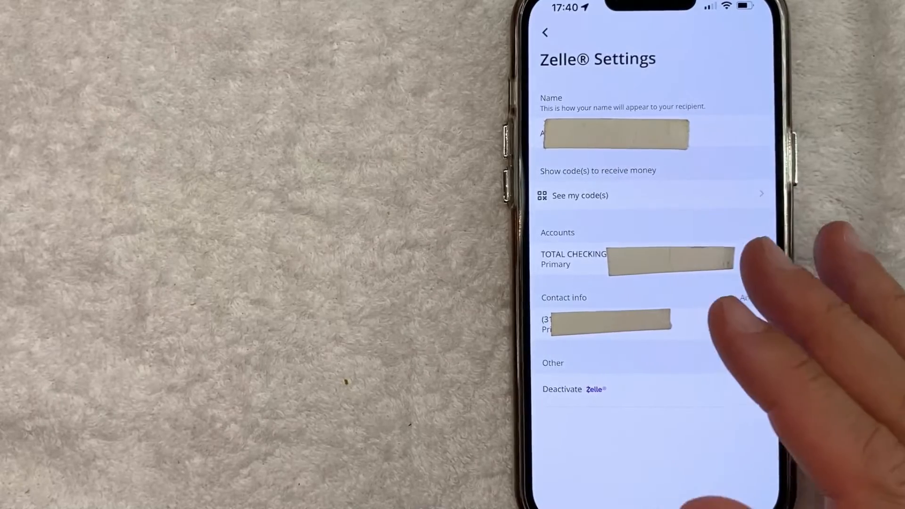
mouse_move(693, 260)
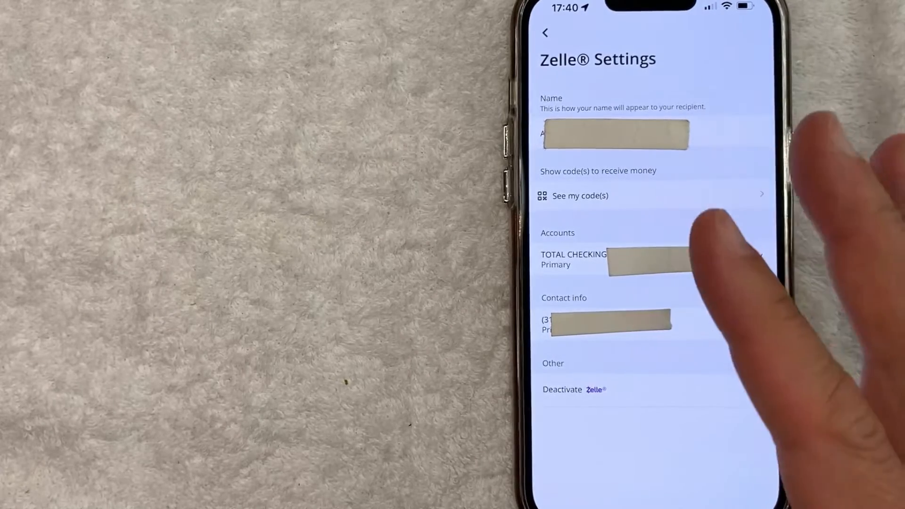